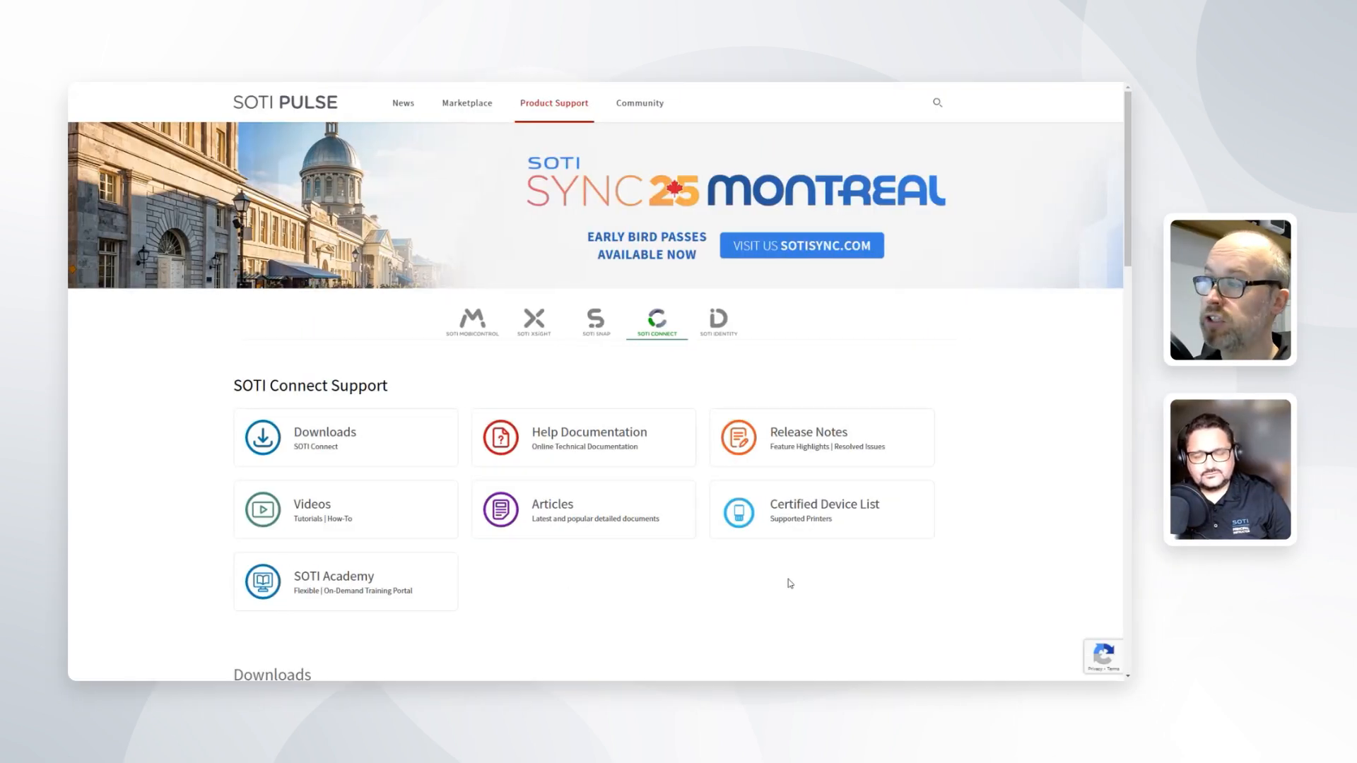
mouse_move(795, 519)
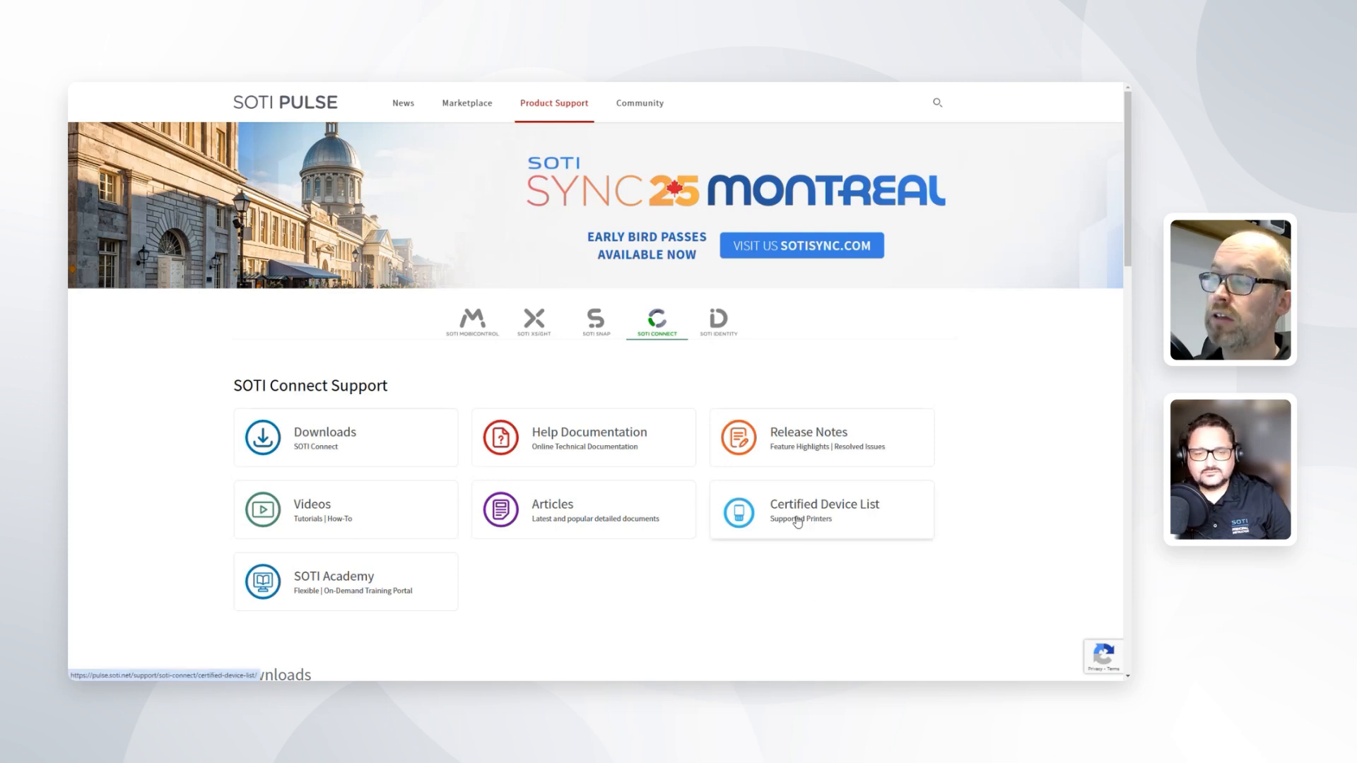
- Open the Certified Device List and scroll down to the Zebra printer models
click(820, 511)
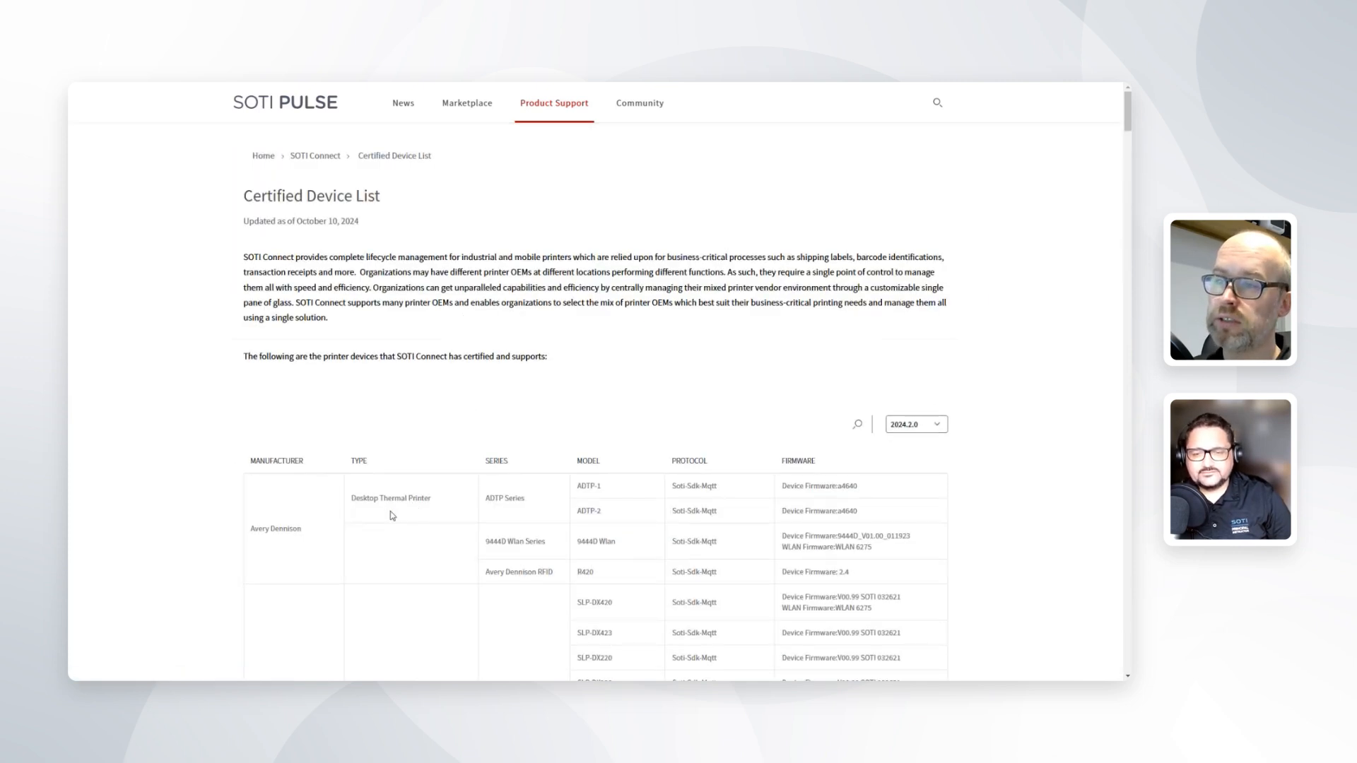
scroll(down, 3)
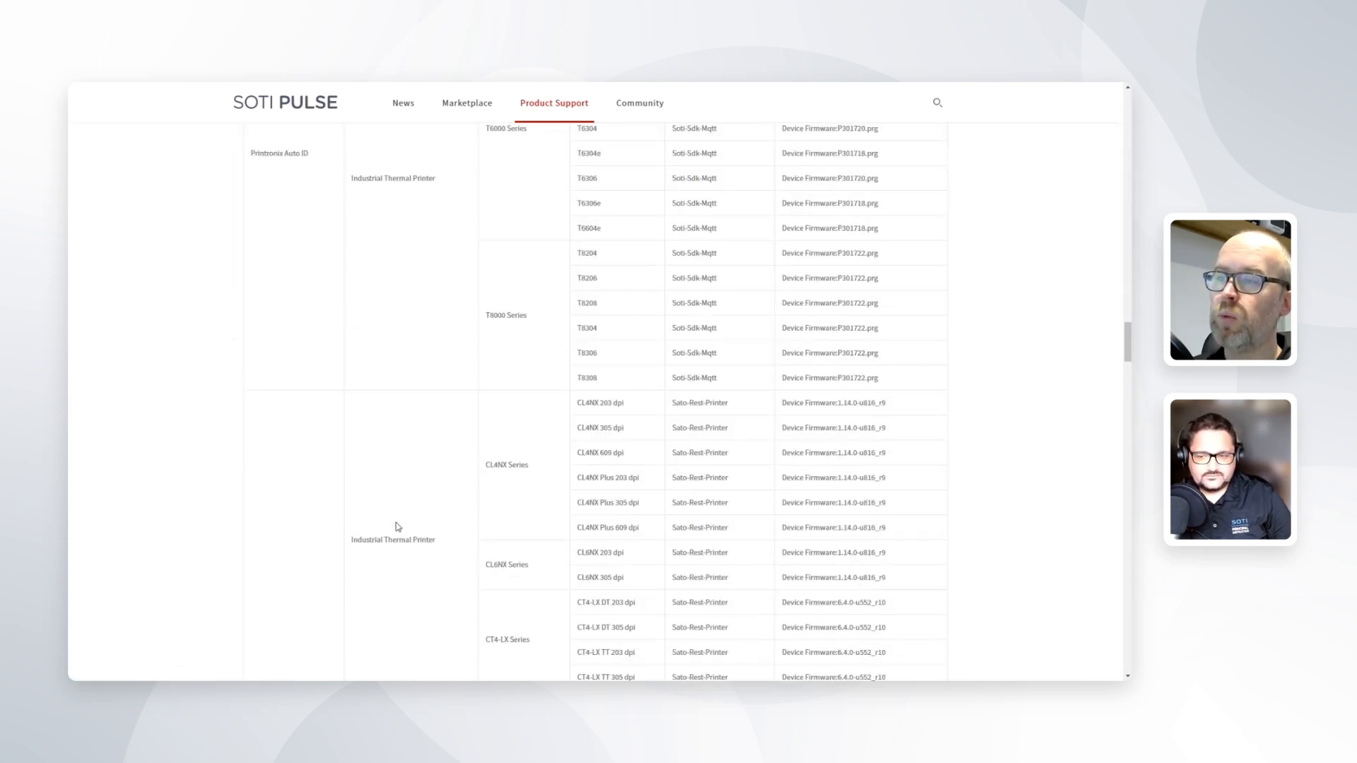
scroll(down, 3)
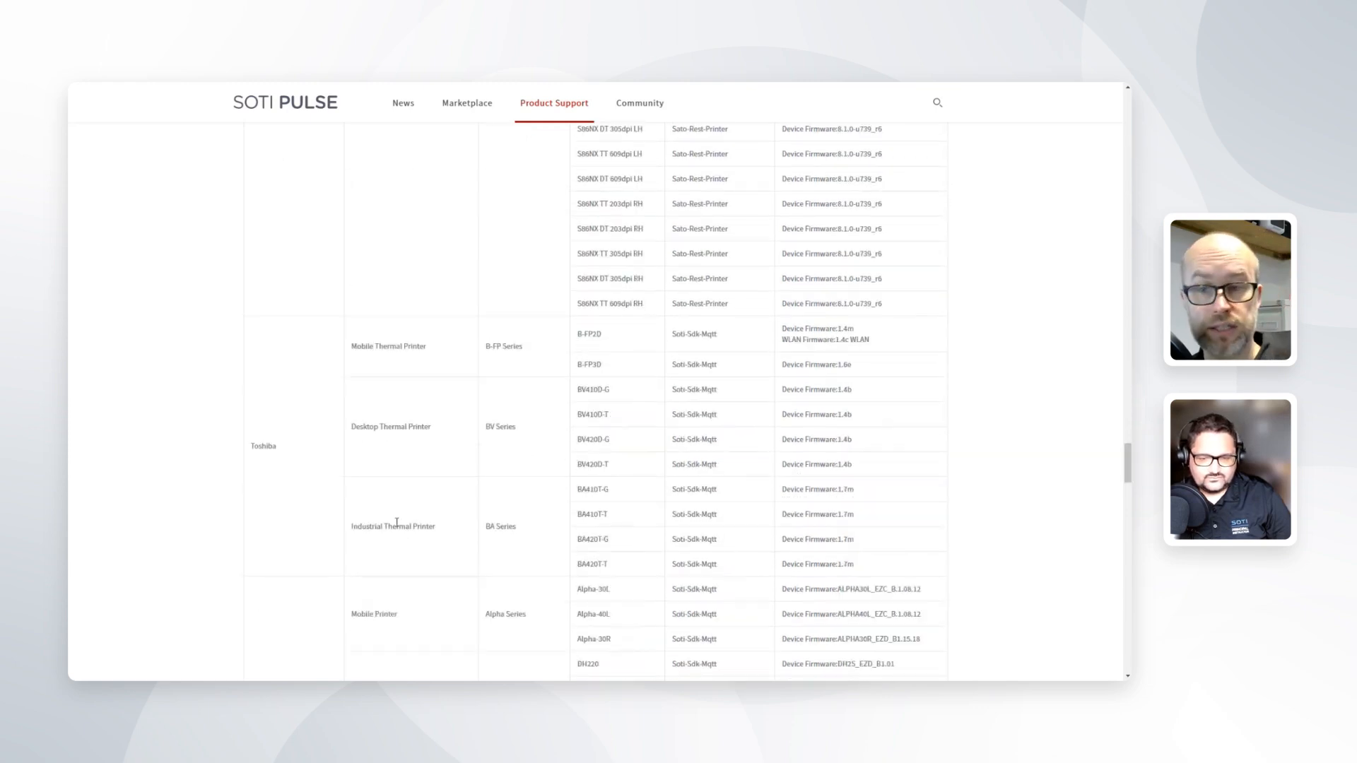
scroll(down, 3)
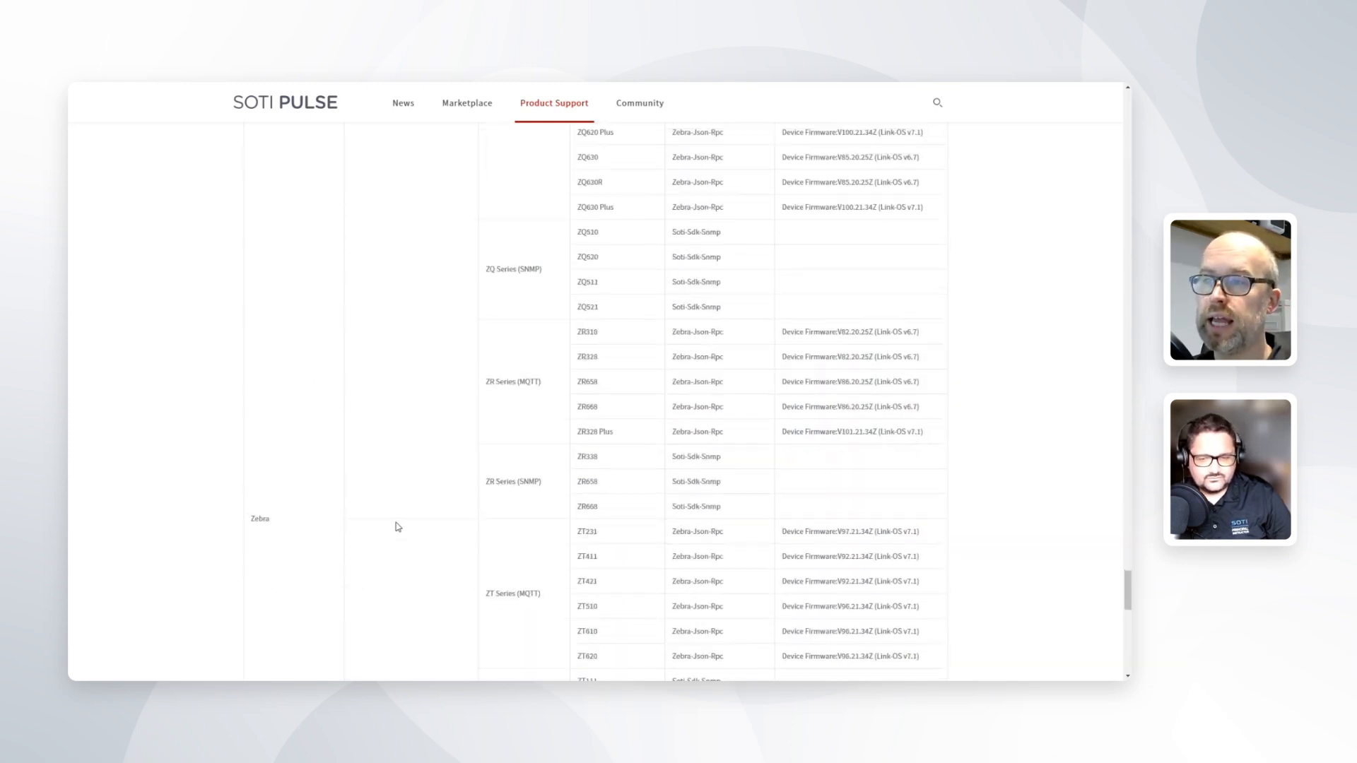
scroll(down, 3)
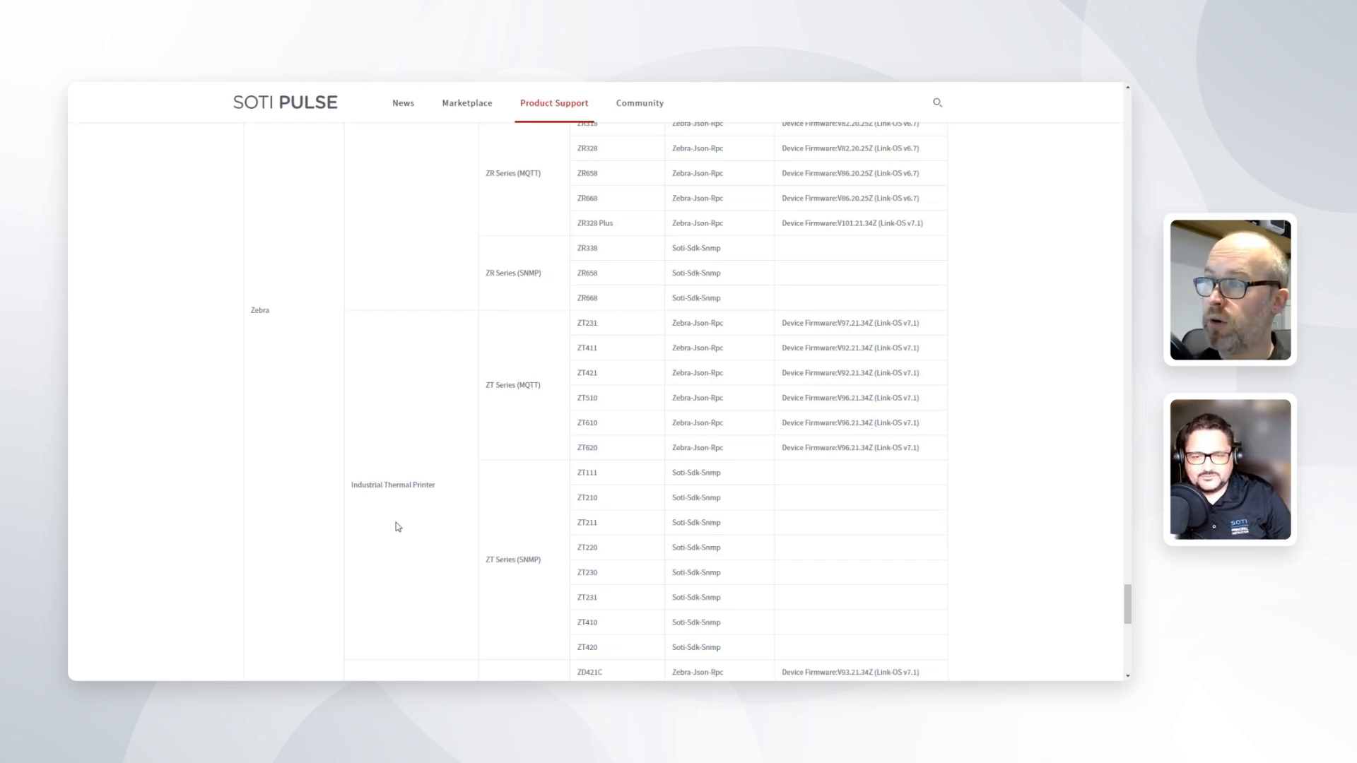
mouse_move(488, 390)
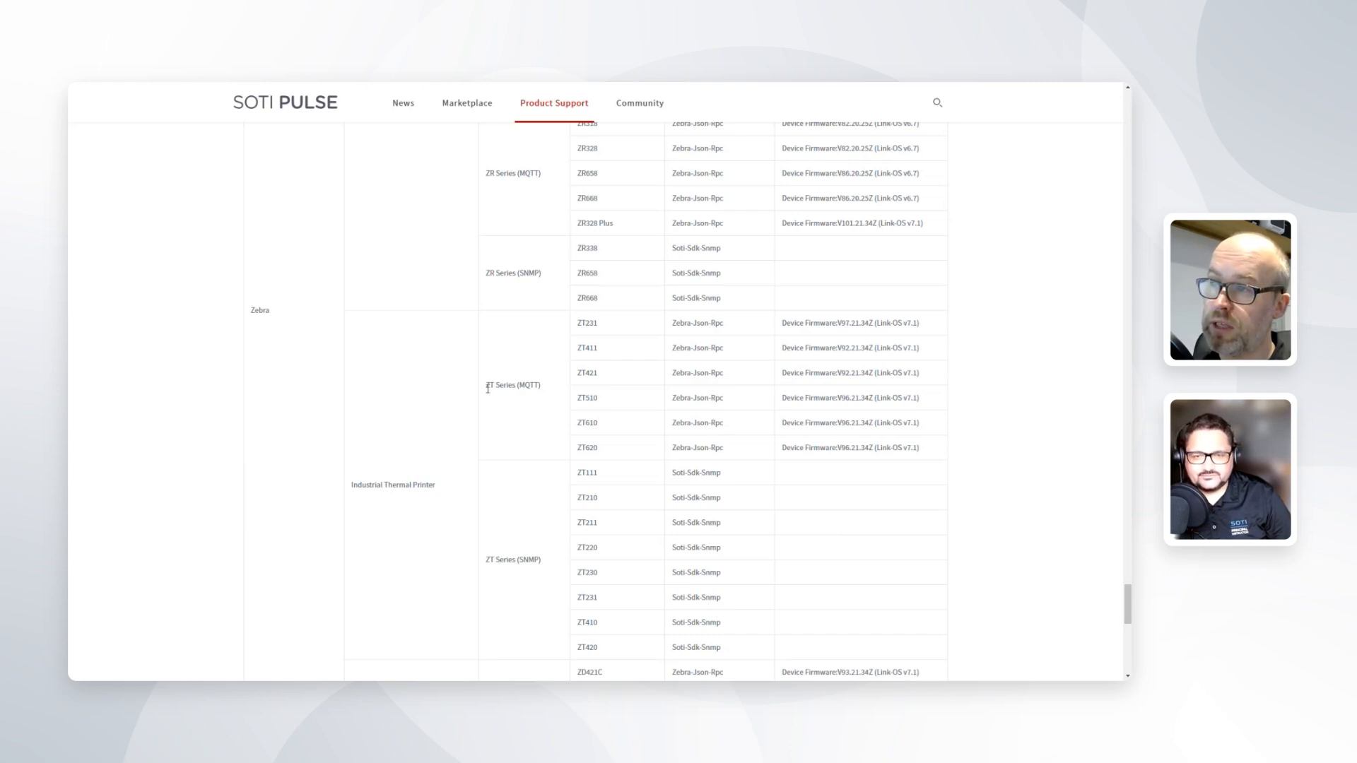
double_click(511, 384)
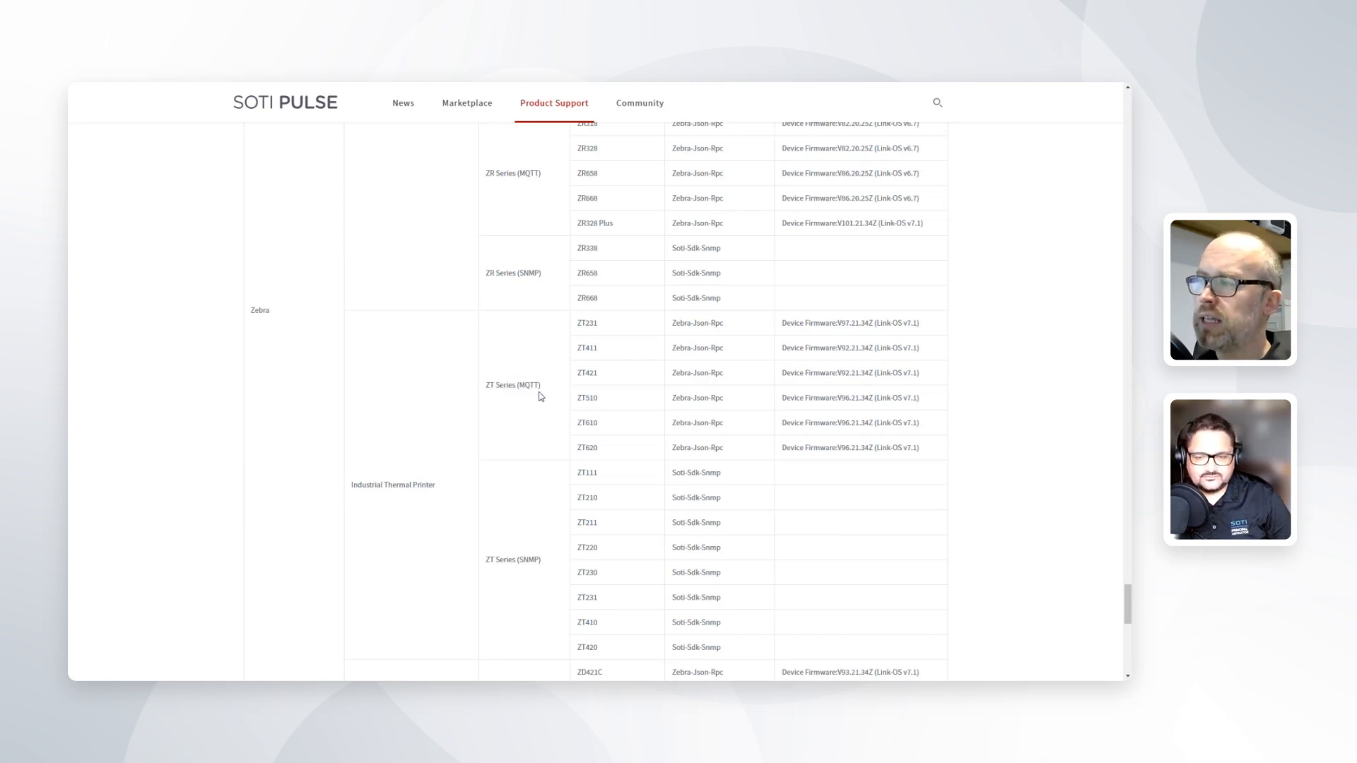
mouse_move(542, 543)
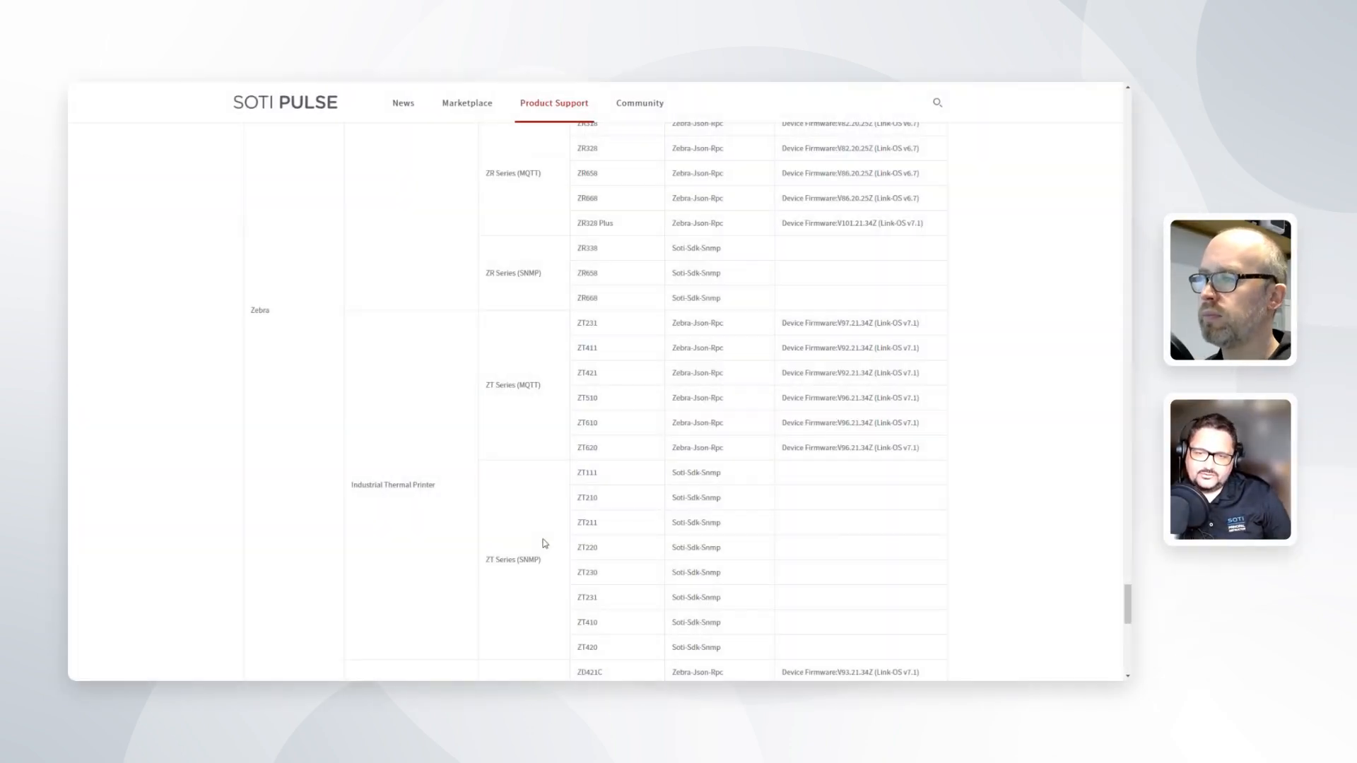
mouse_move(936, 376)
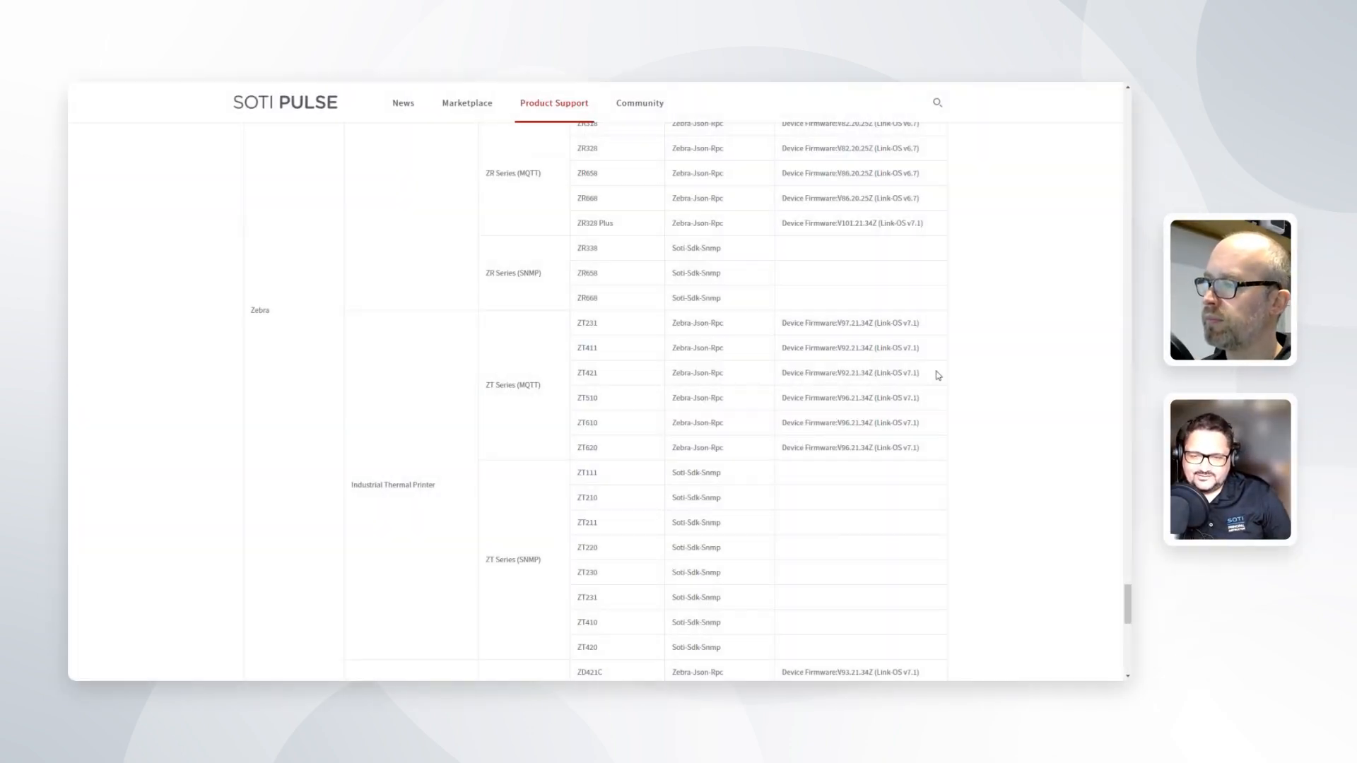
mouse_move(800, 373)
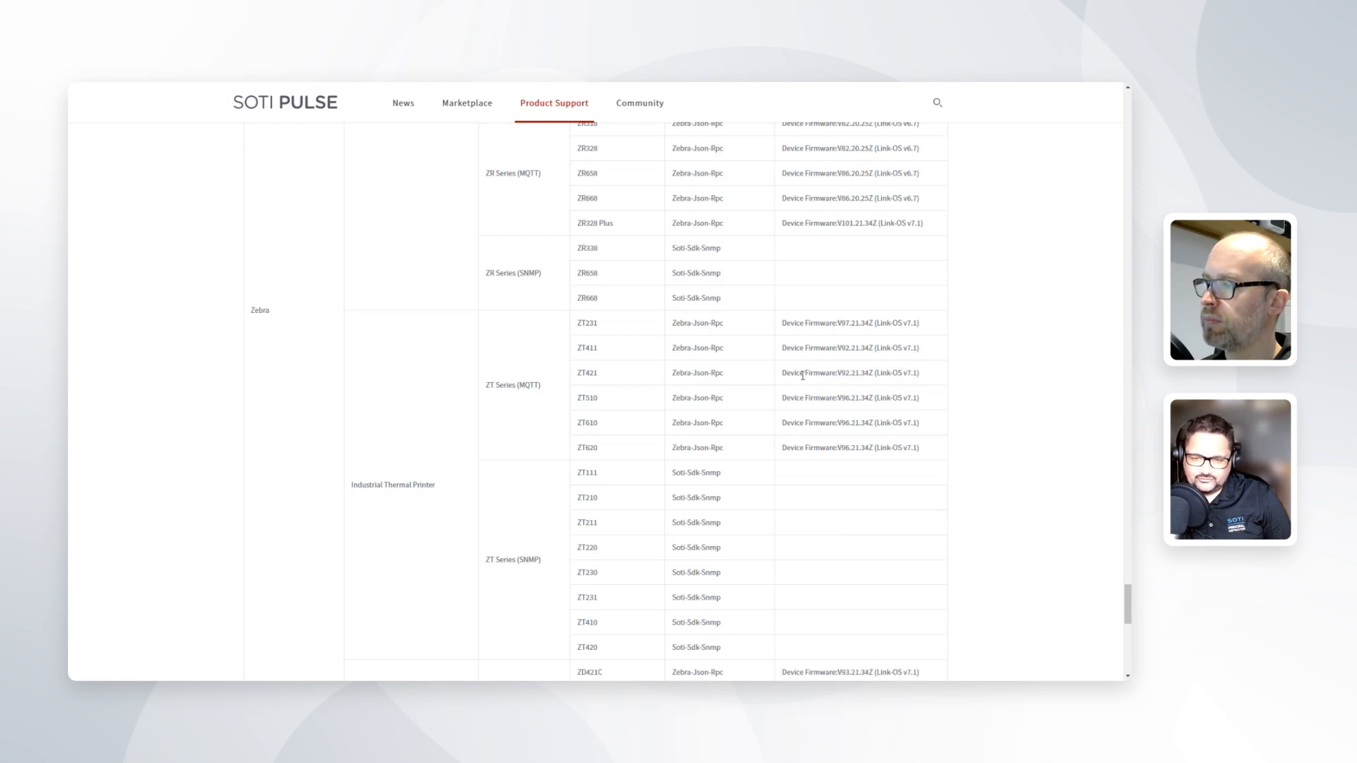
mouse_move(919, 385)
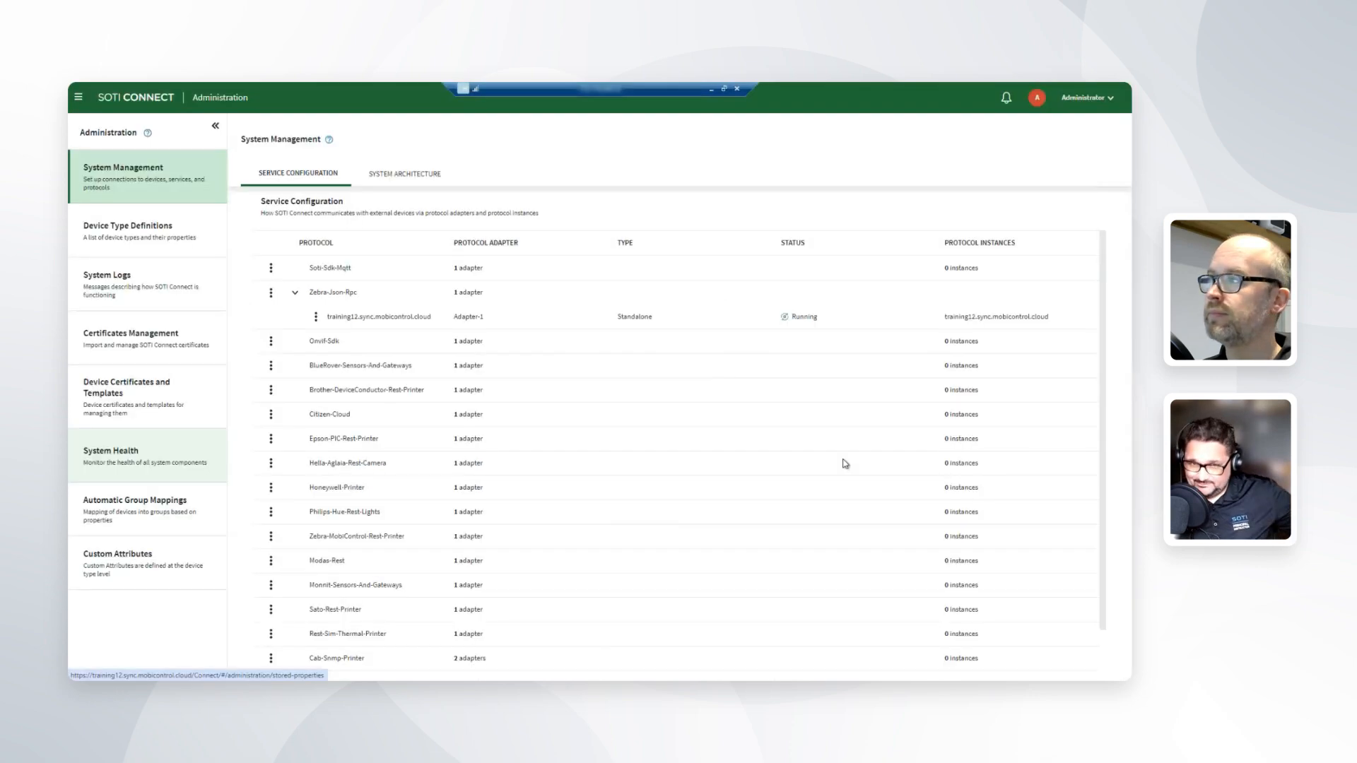
mouse_move(836, 132)
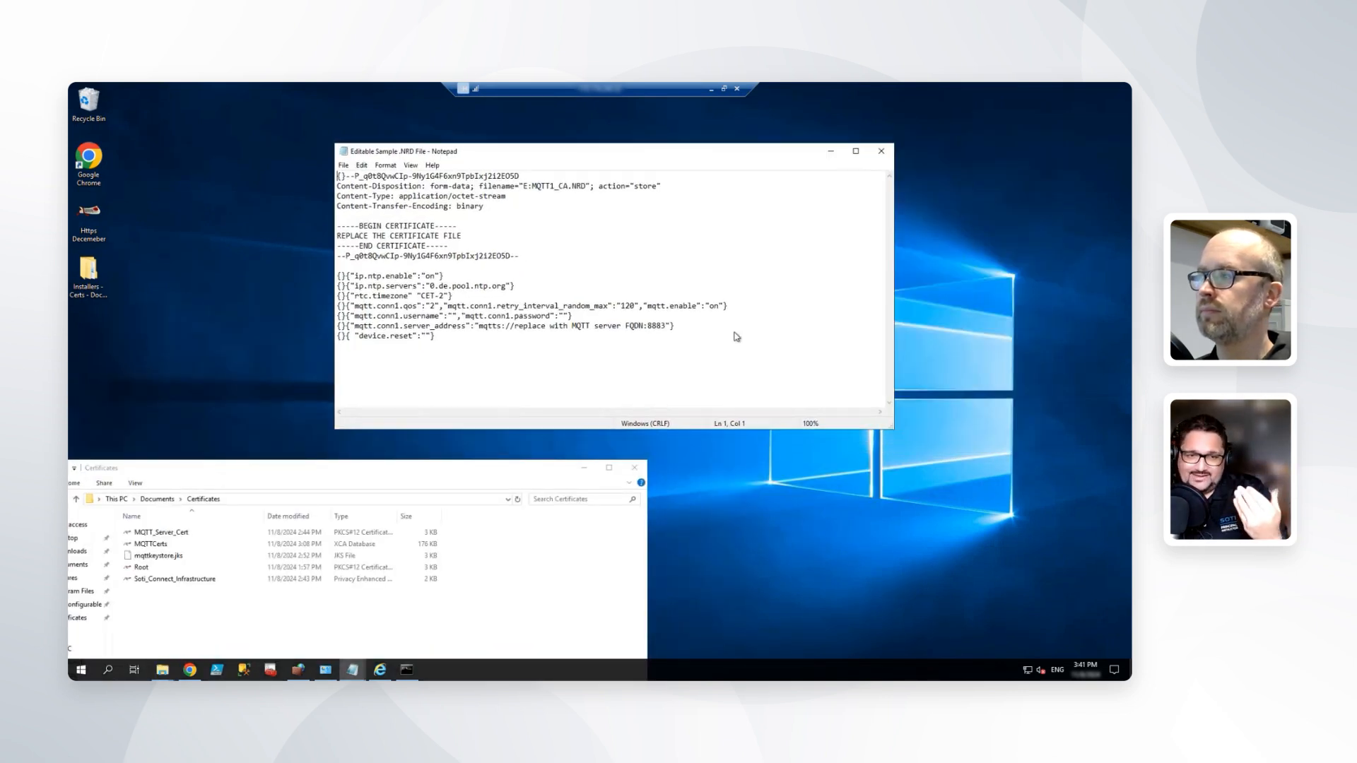
click(853, 152)
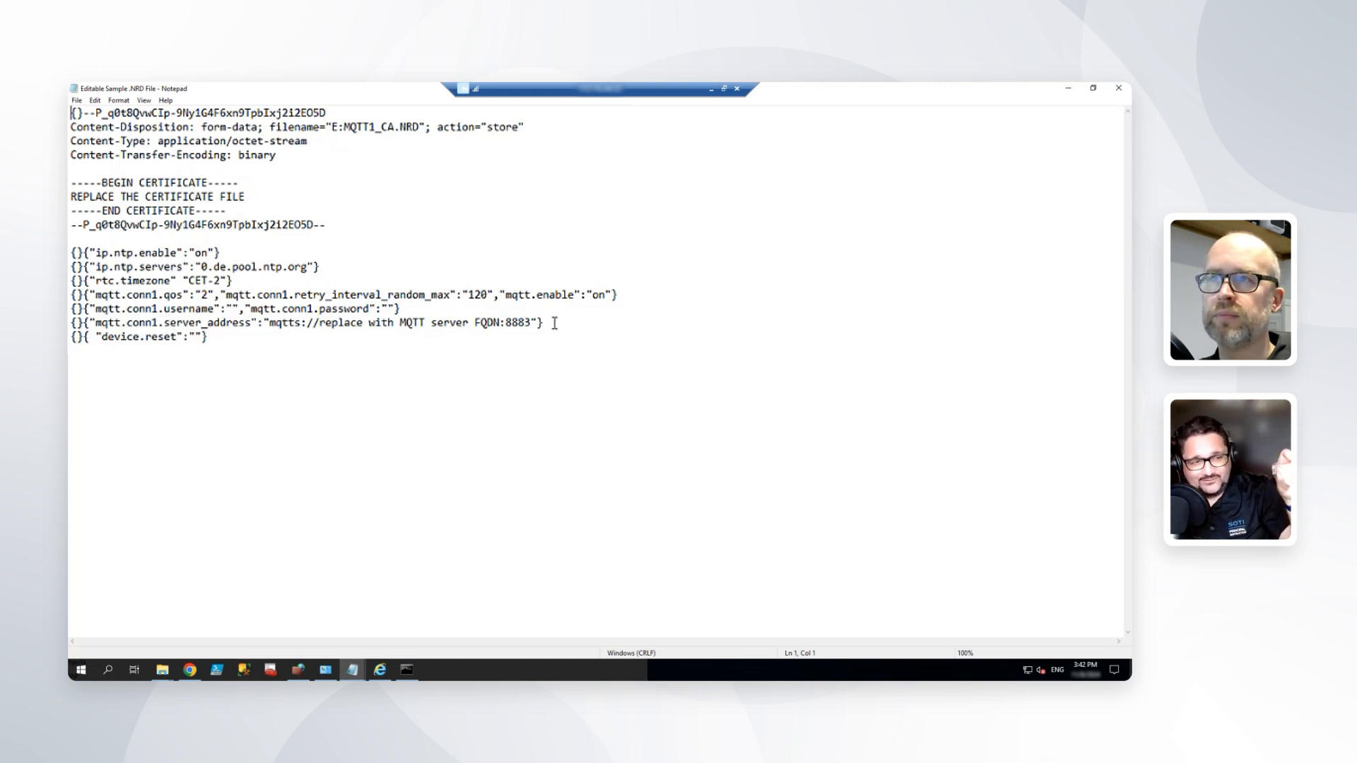
mouse_move(548, 341)
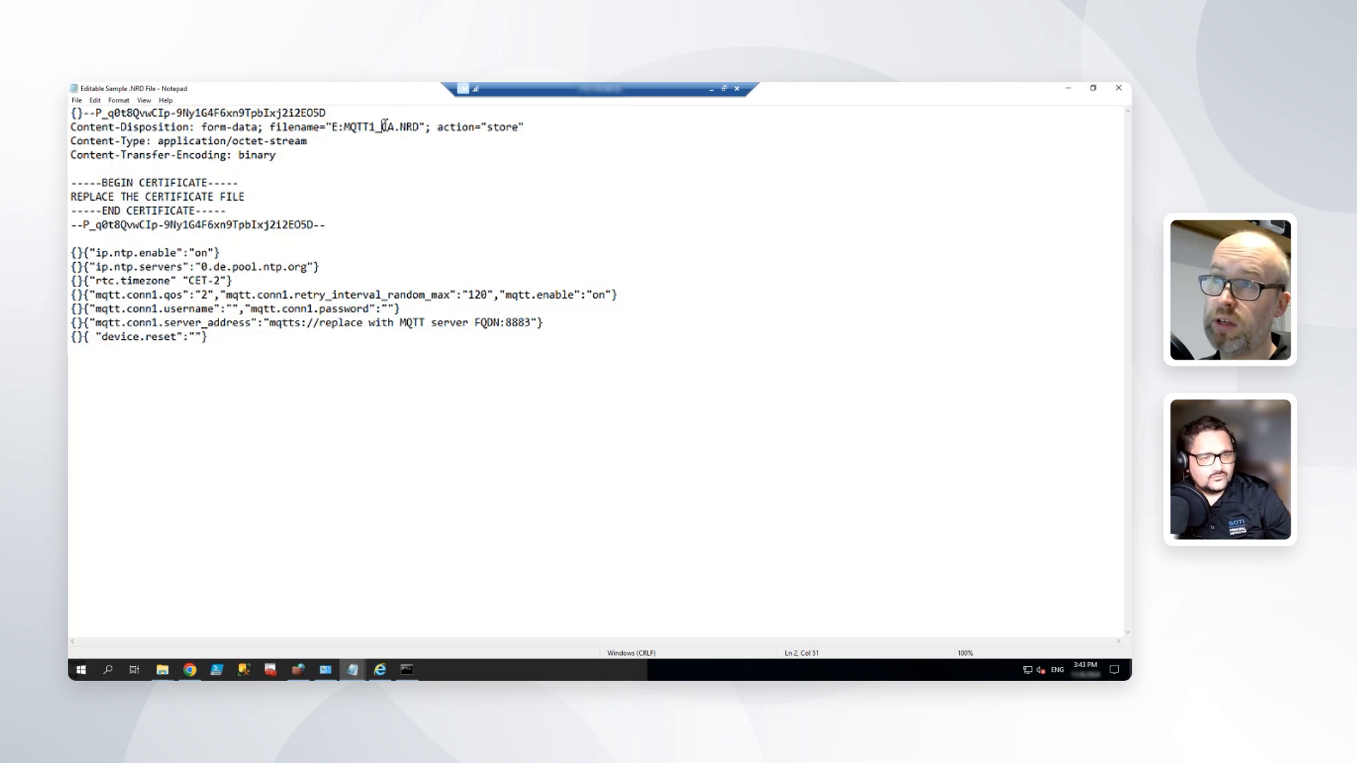
- Select the 'REPLACE THE CERTIFICATE FILE' placeholder and switch to File Explorer's Certificates folder
double_click(386, 126)
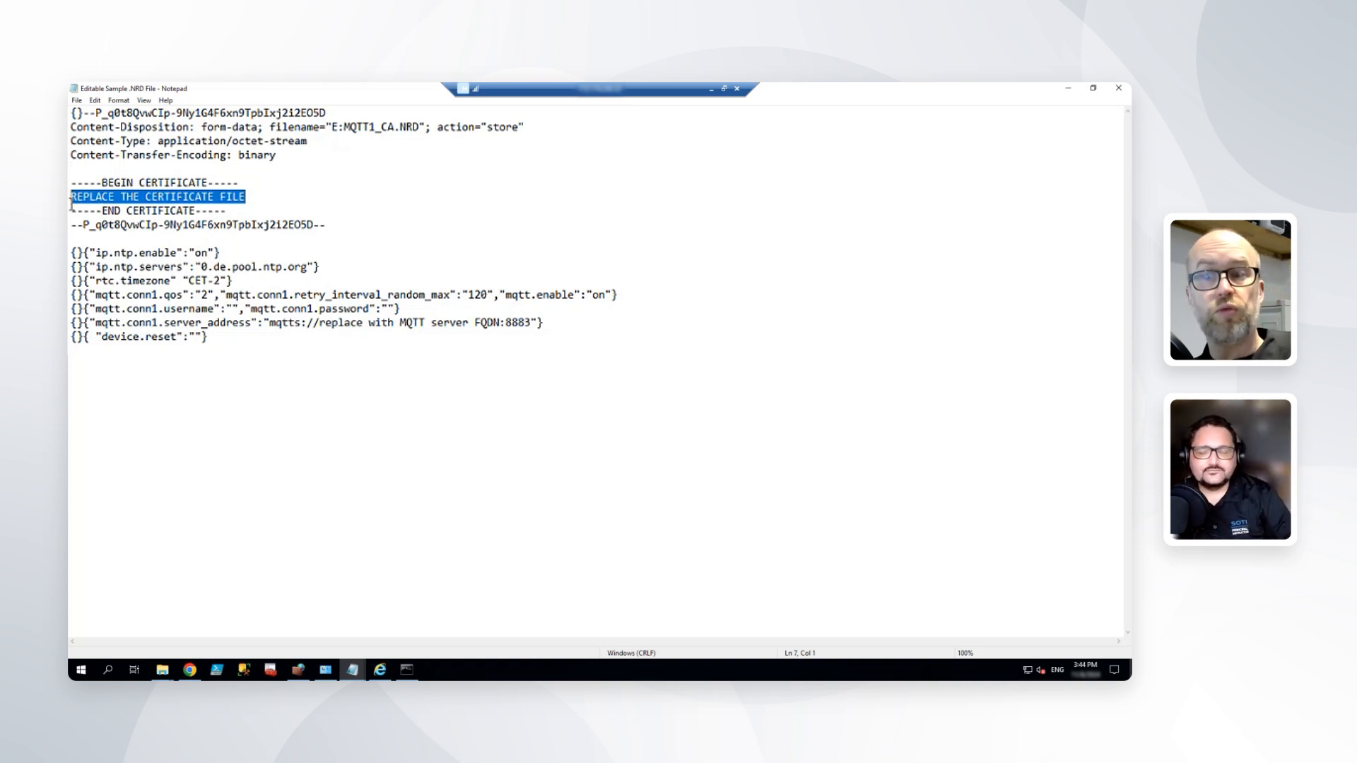
mouse_move(144, 465)
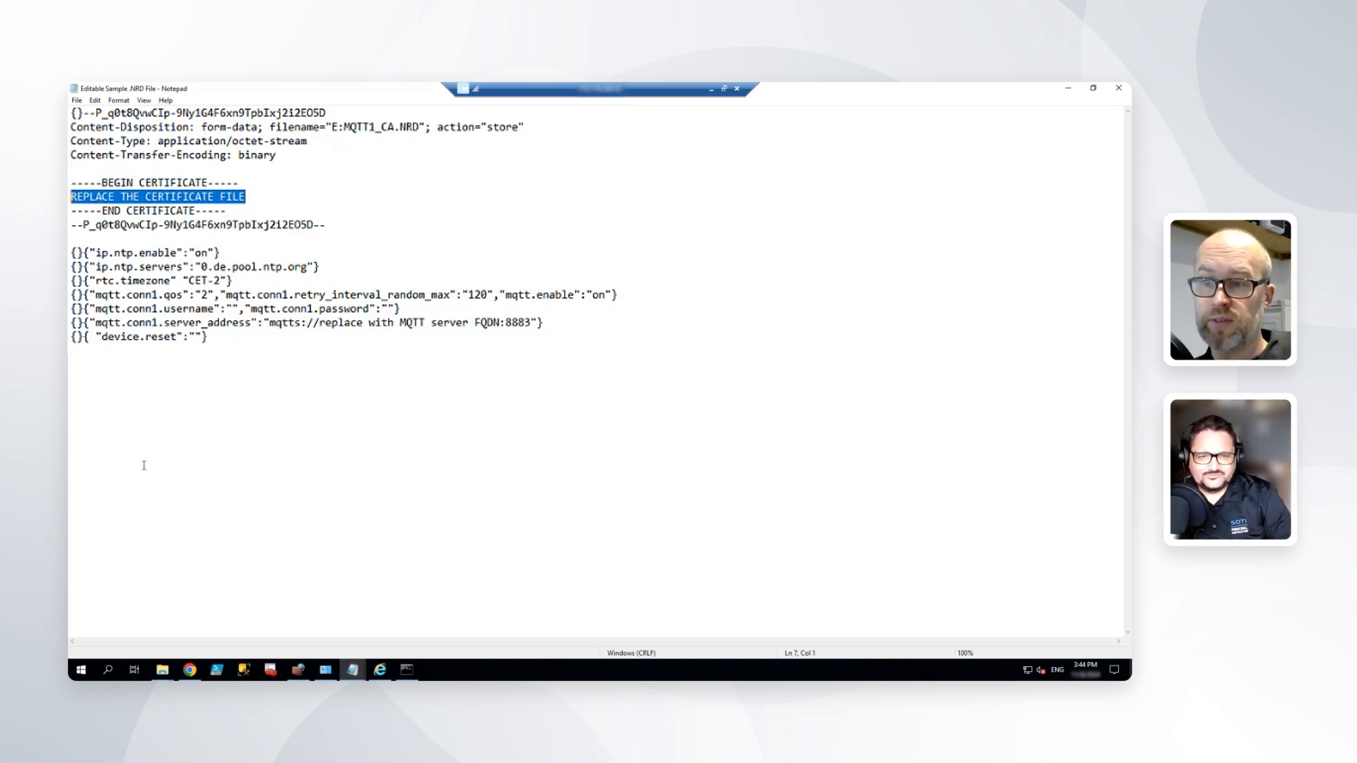
click(161, 670)
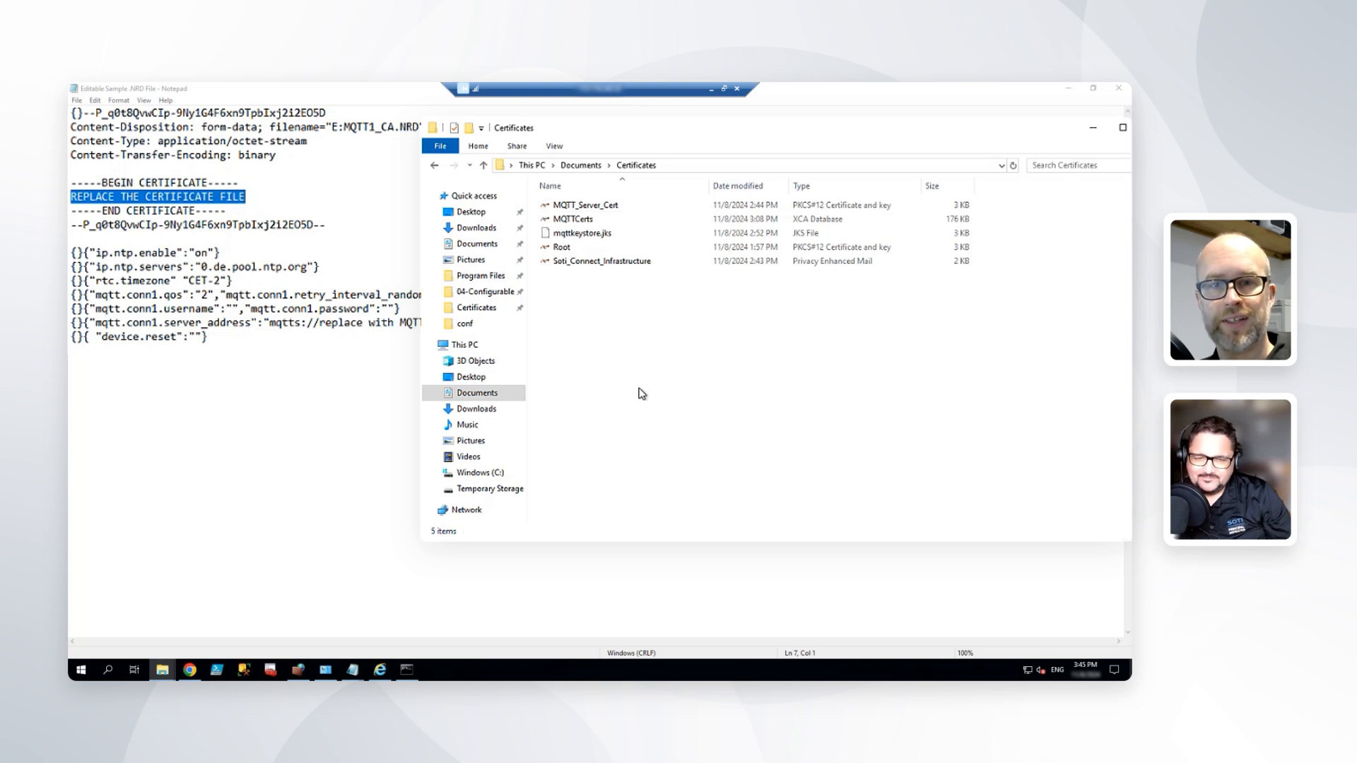
- Open the Soti_Connect_Infrastructure certificate with Notepad via Open with > Choose another app
click(599, 260)
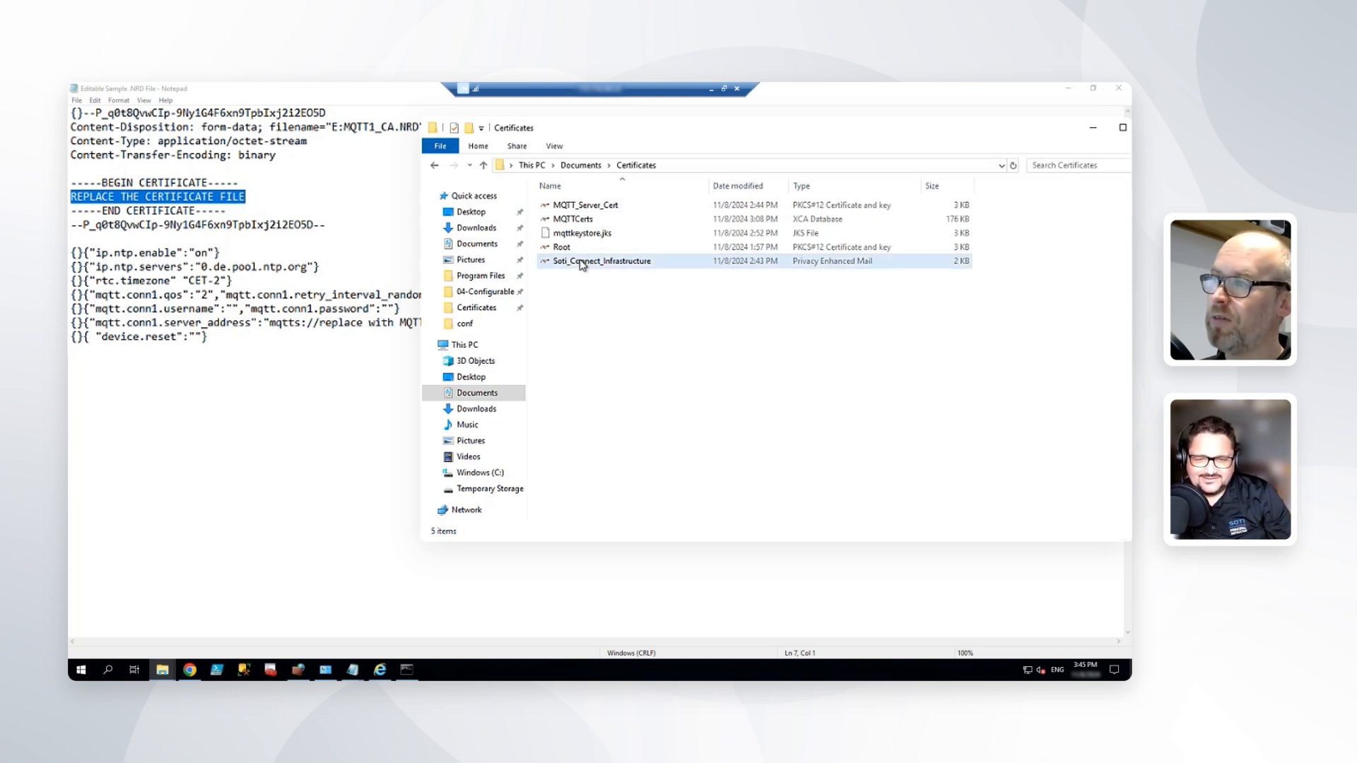
right_click(603, 260)
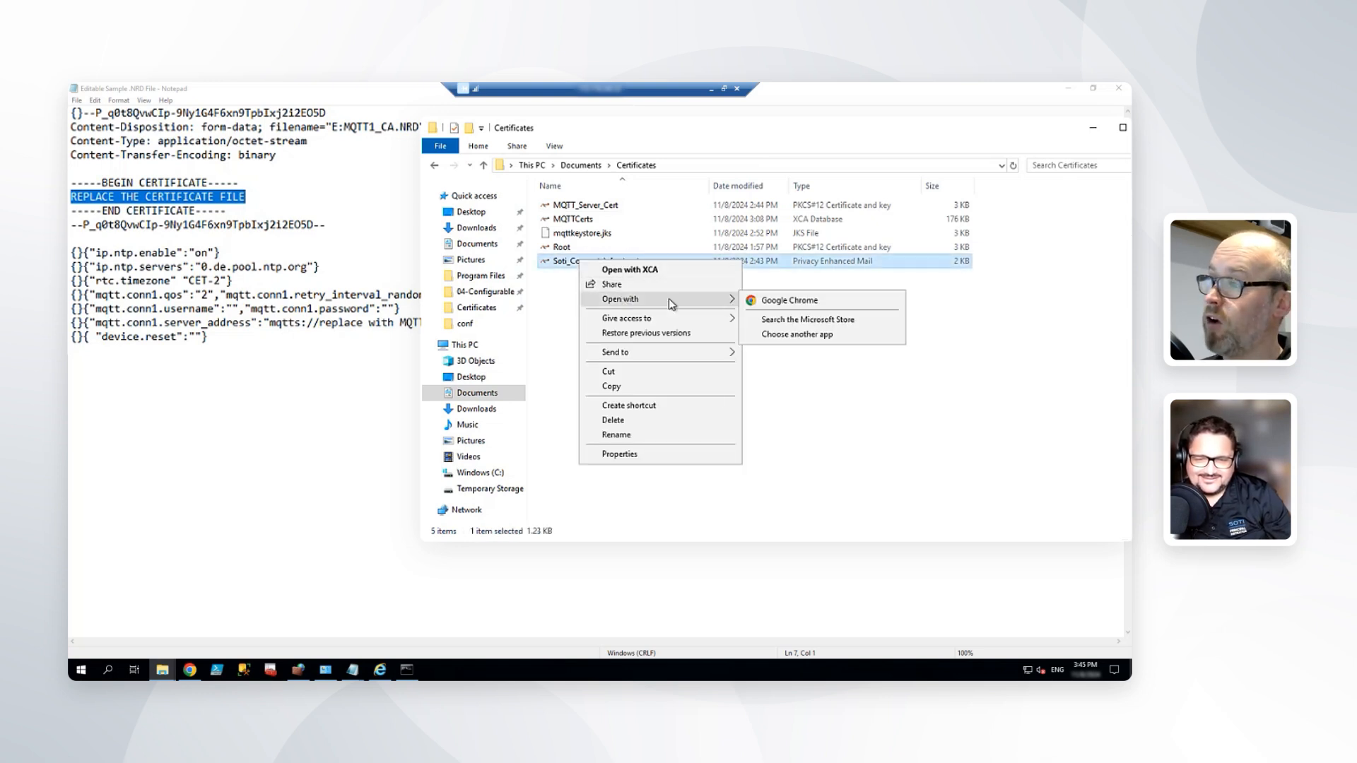
click(796, 333)
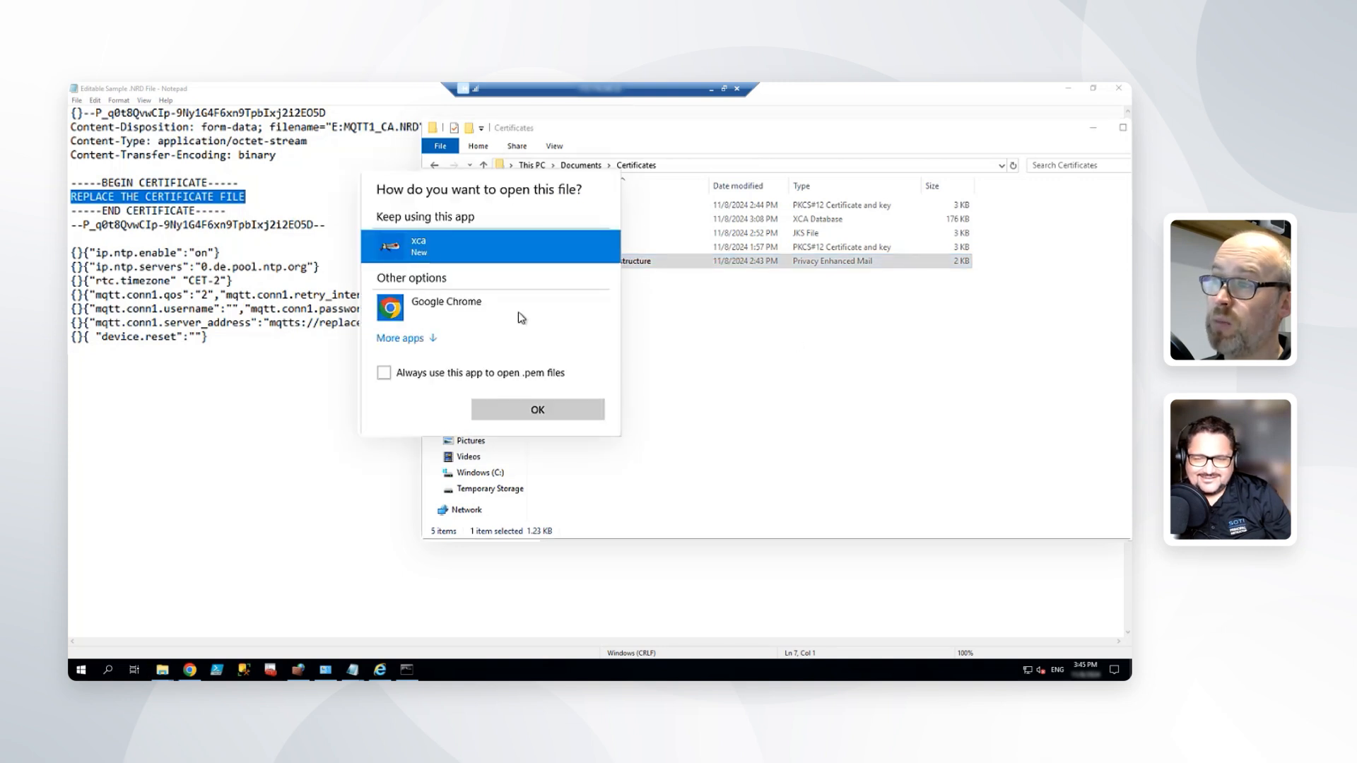
click(399, 338)
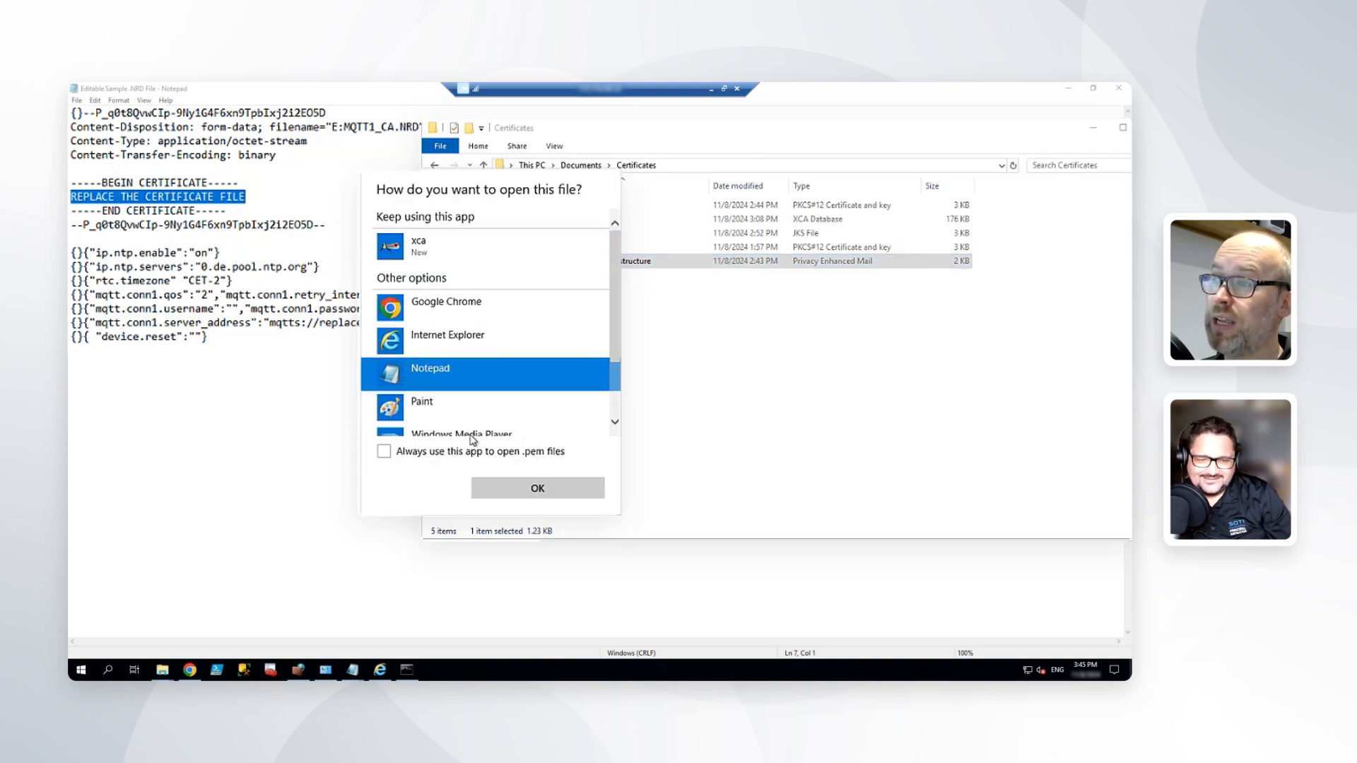
click(536, 488)
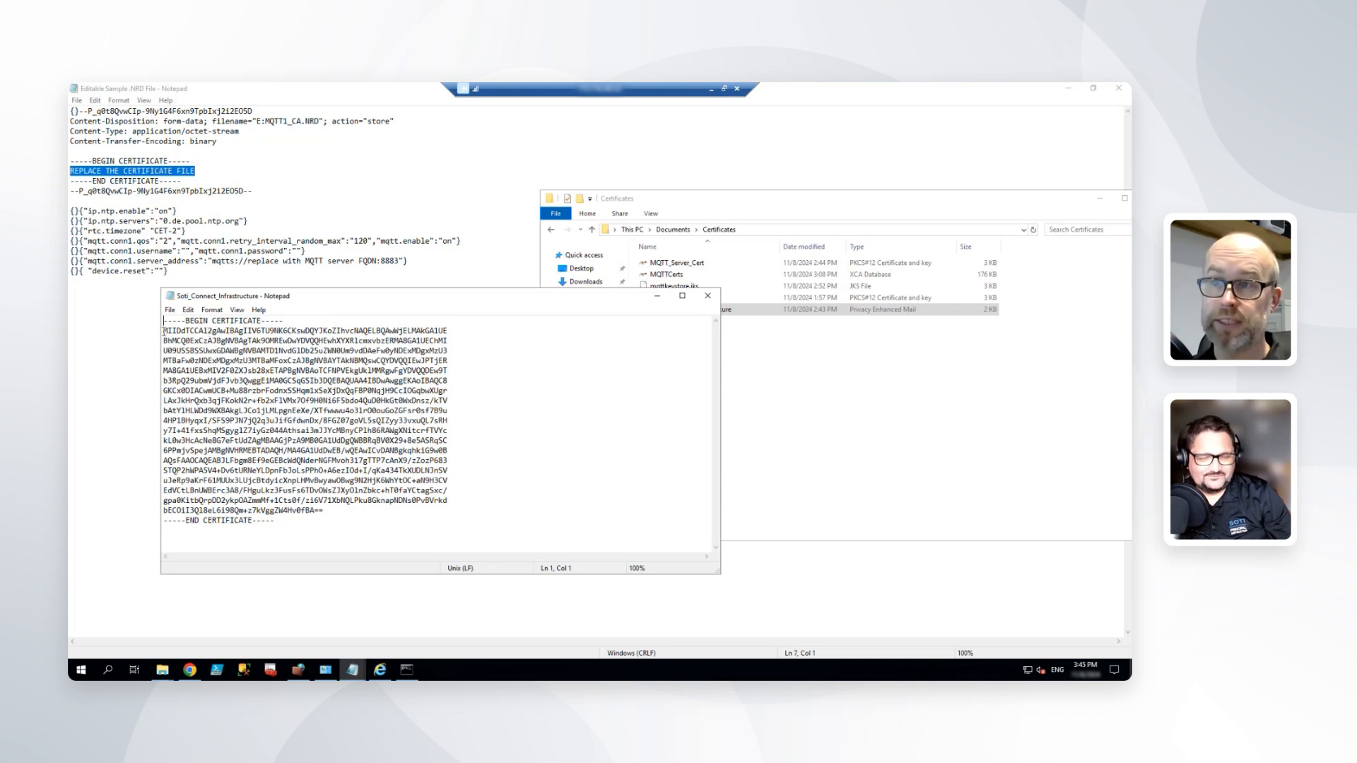
- Select the whole PEM certificate body for copying into the NRD file
key(ctrl+a)
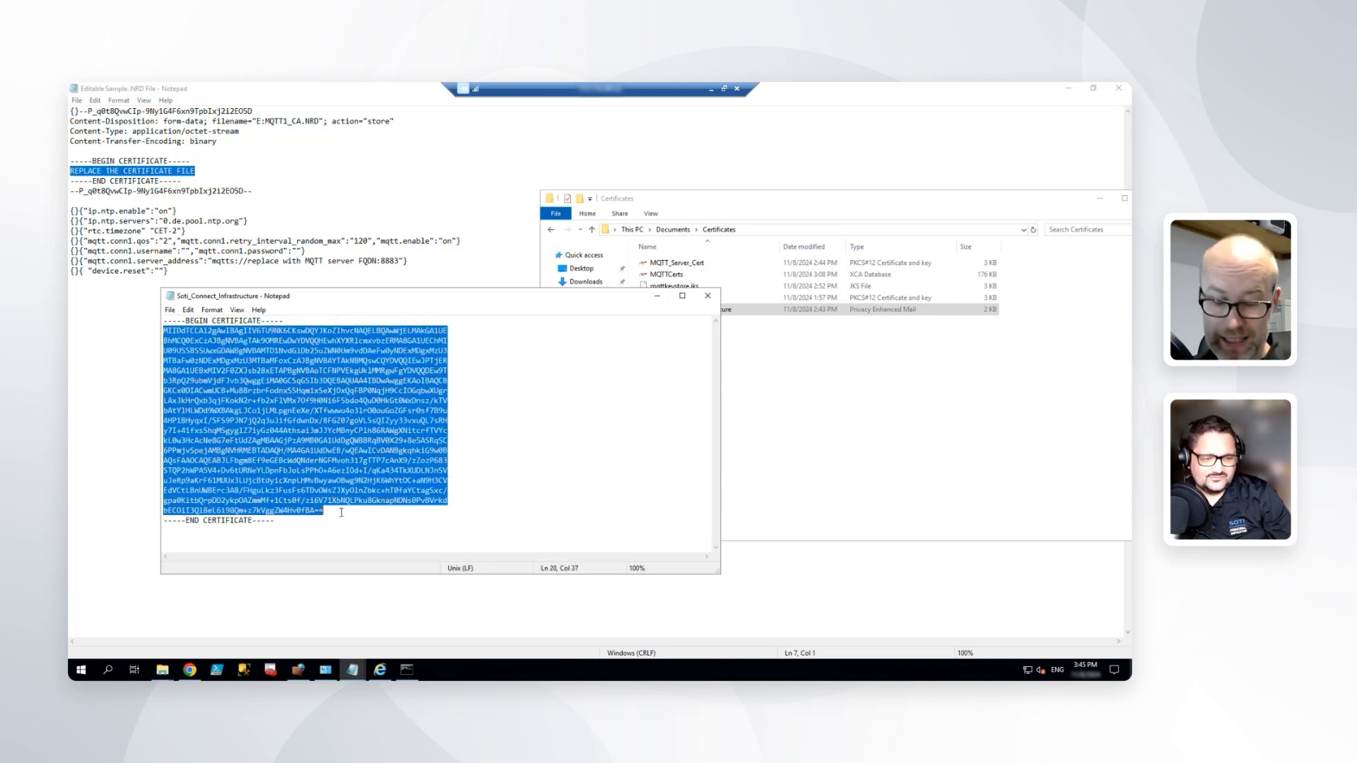
click(707, 295)
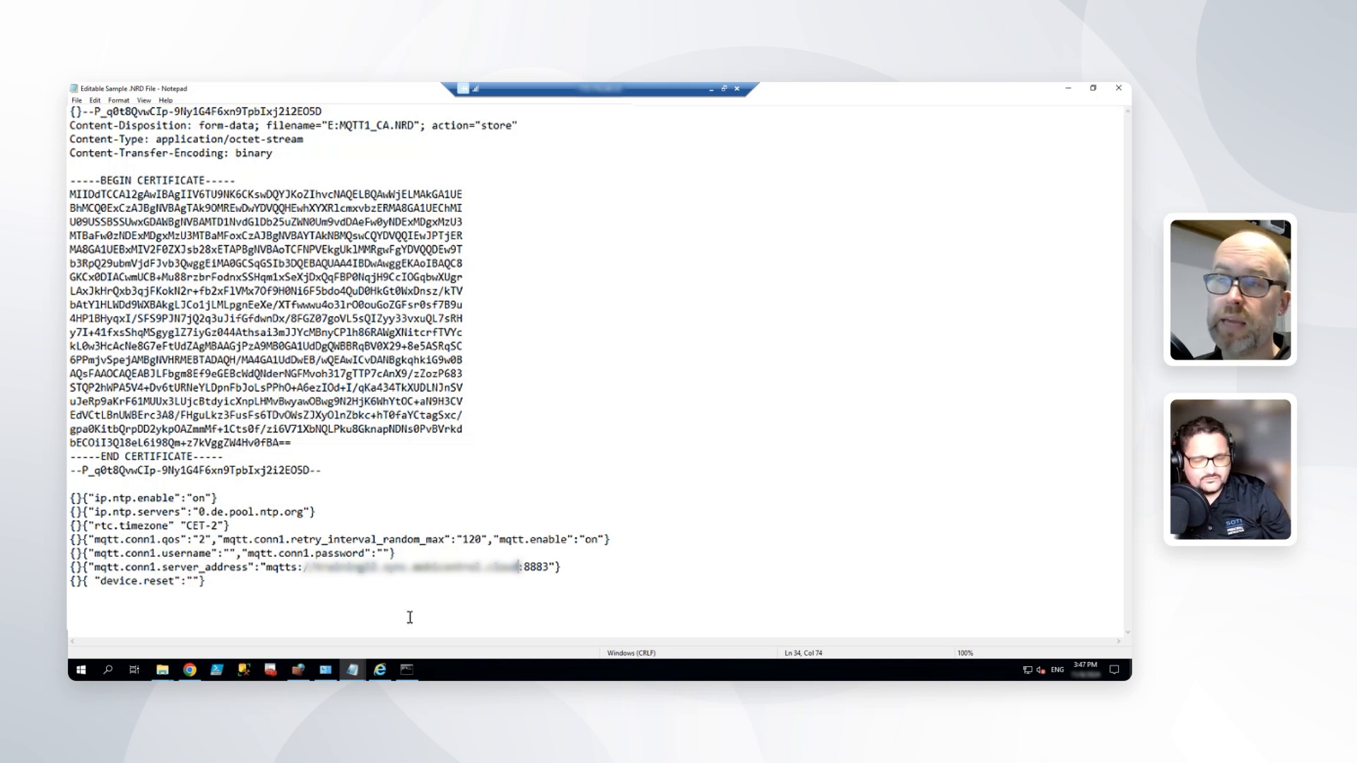
mouse_move(329, 581)
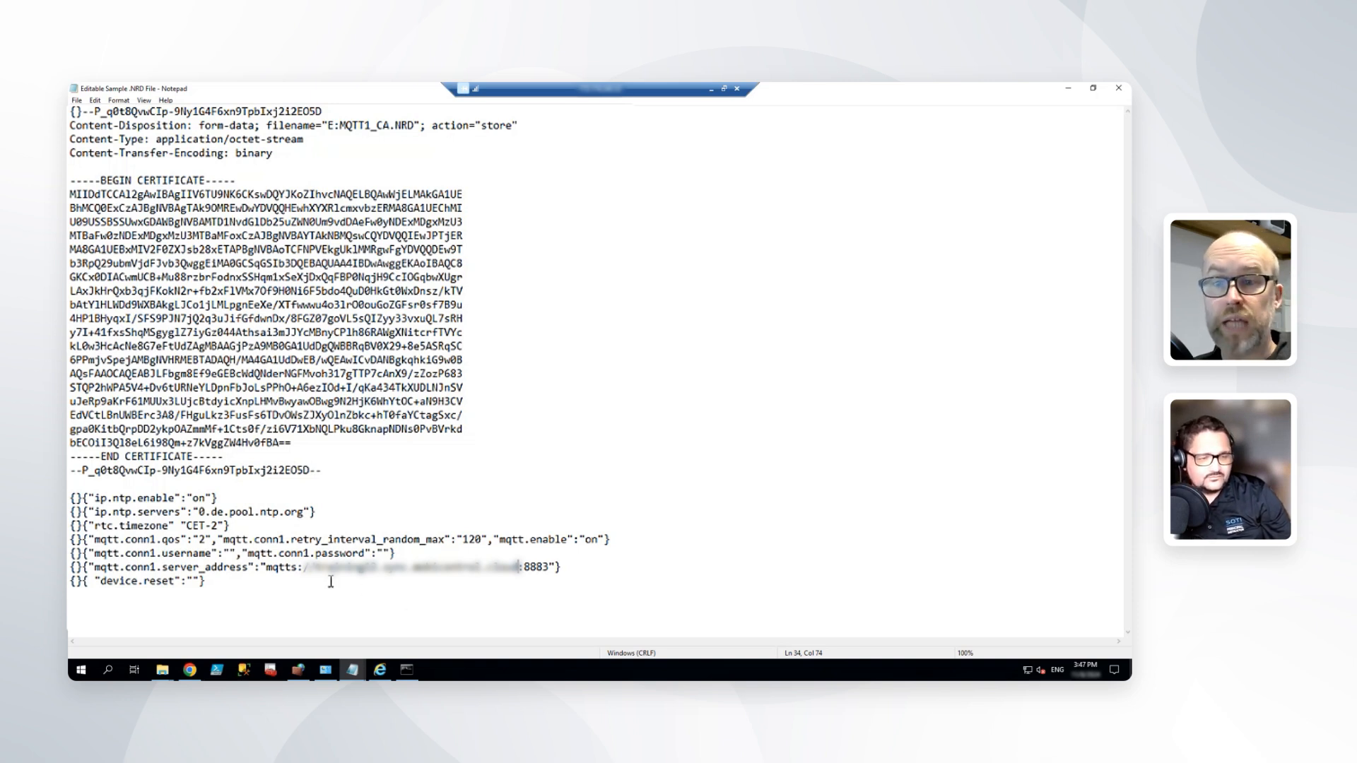